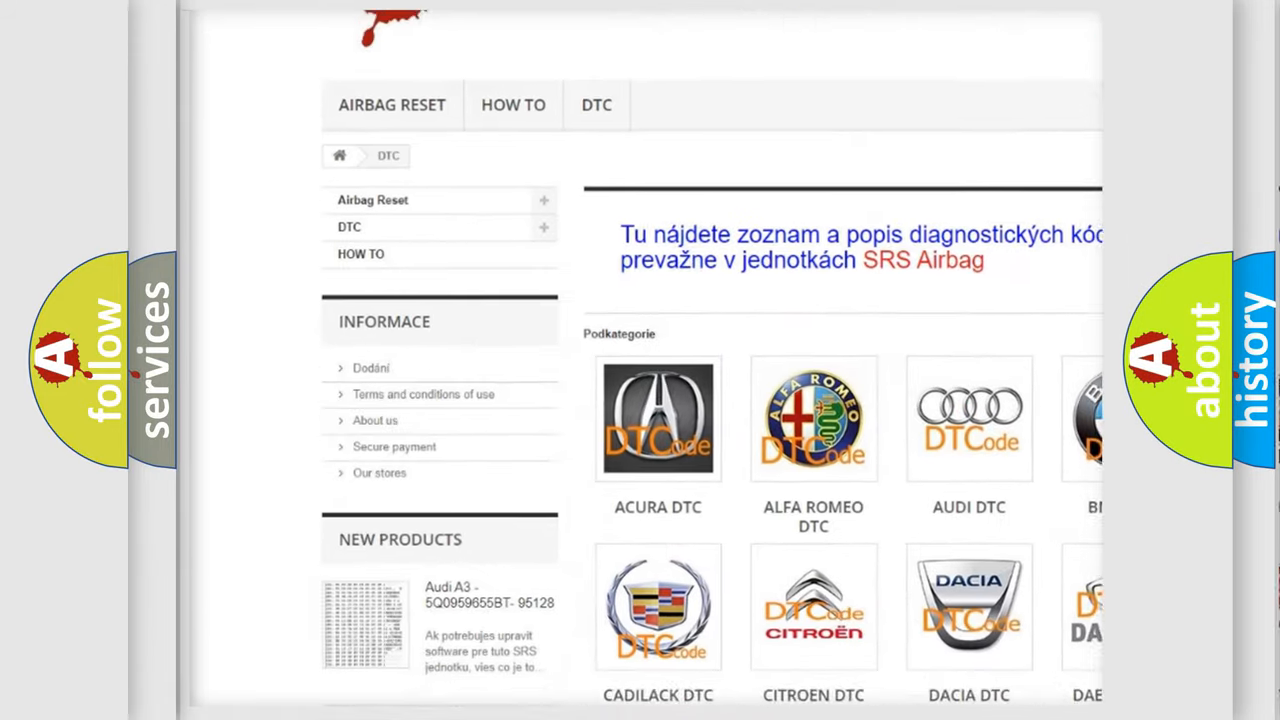
pyautogui.scroll(-3)
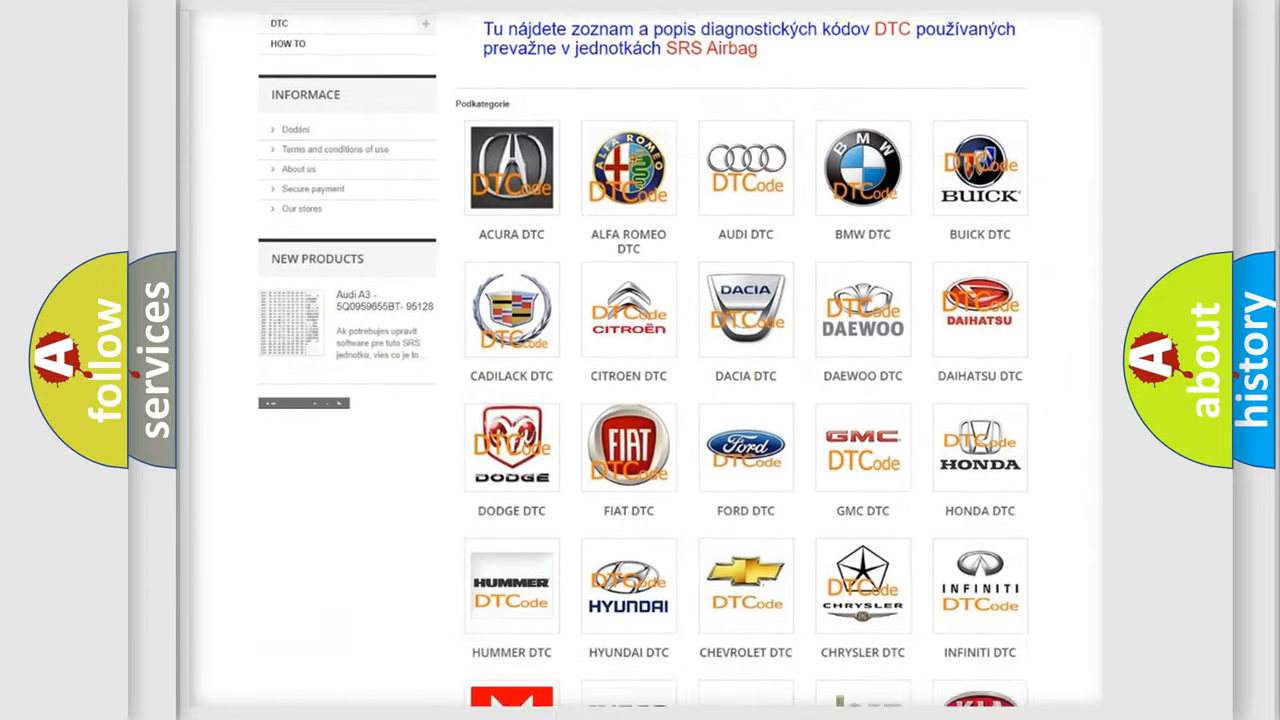
pyautogui.scroll(-3)
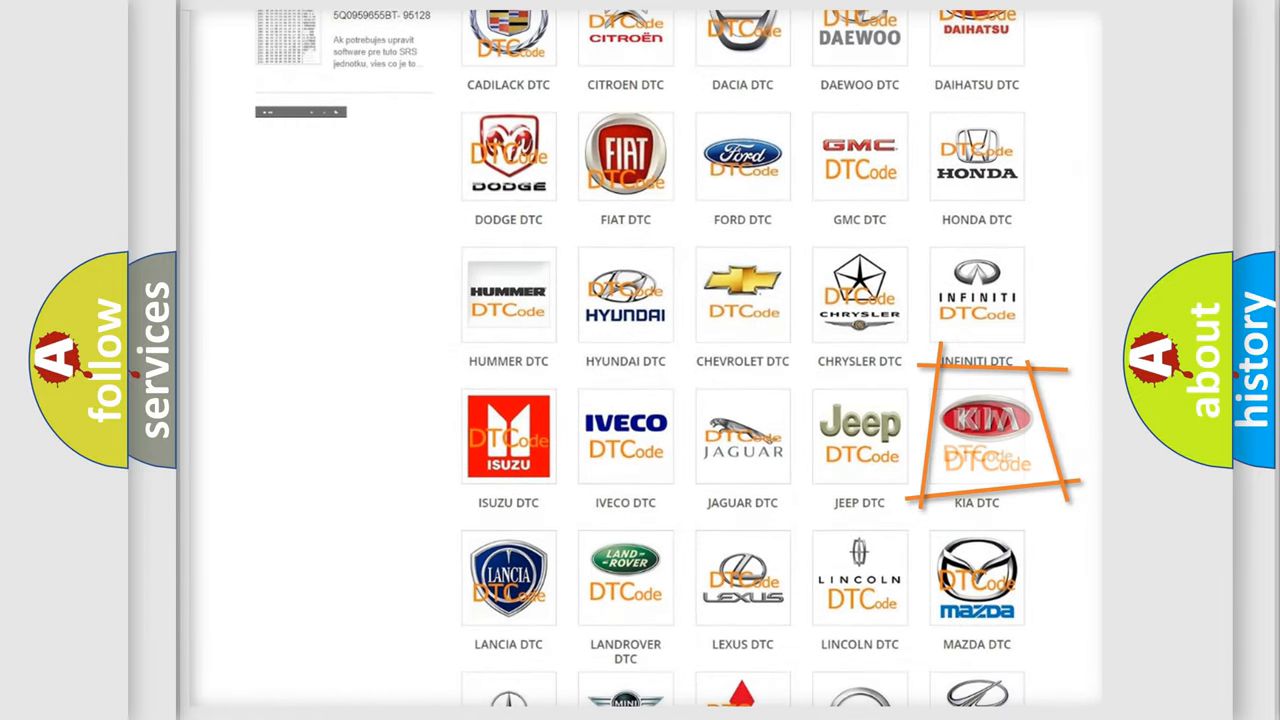